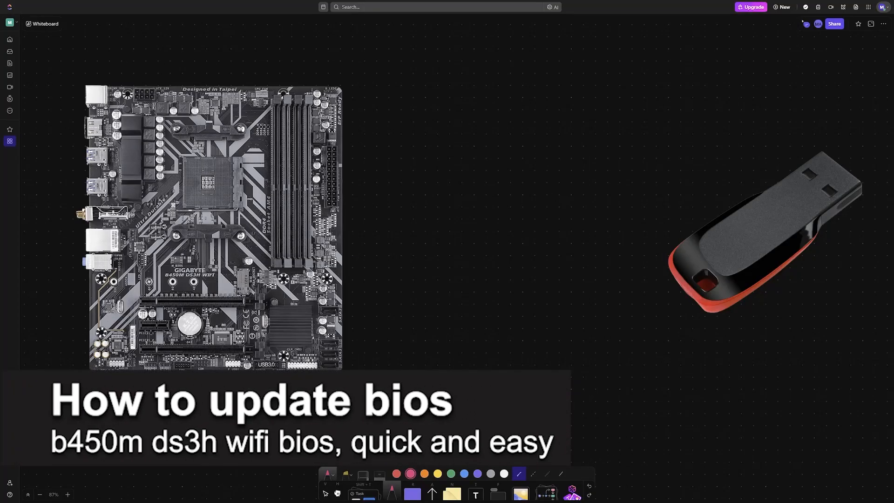
{"action": "mouse_move", "coordinate": [817, 313]}
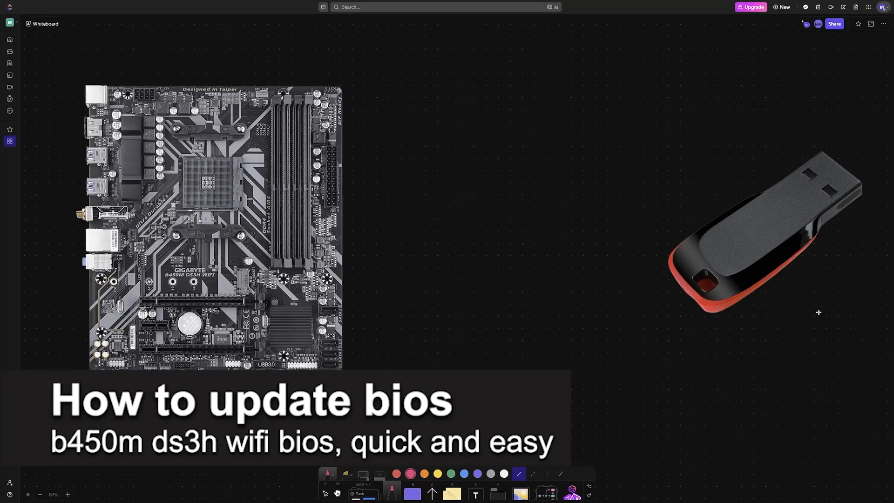
Handwrite 'B450M DS3H' beside the motherboard with an arrow pointing to it.
{"action": "left_click_drag", "start_coordinate": [353, 94], "coordinate": [352, 116]}
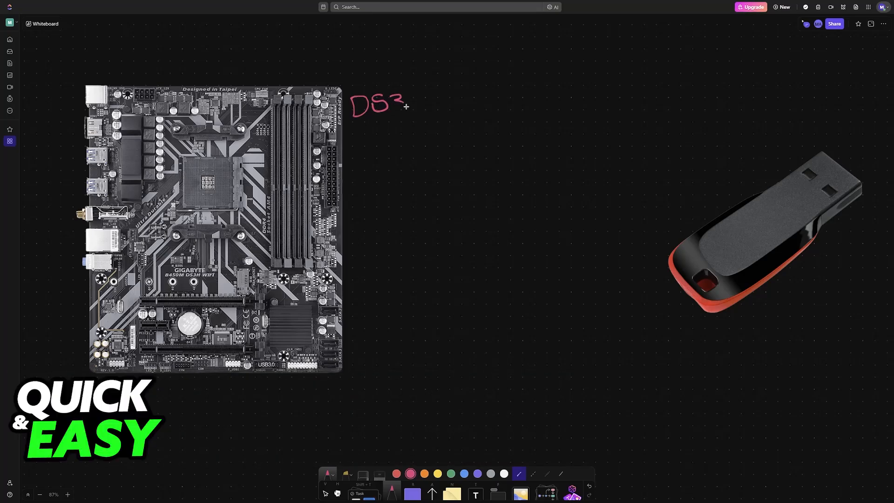
{"action": "left_click_drag", "start_coordinate": [398, 99], "coordinate": [423, 114]}
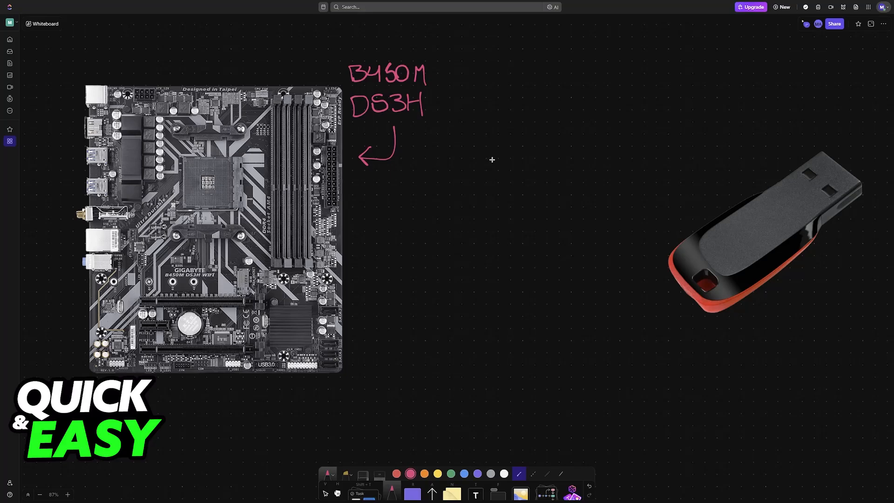
{"action": "mouse_move", "coordinate": [729, 177]}
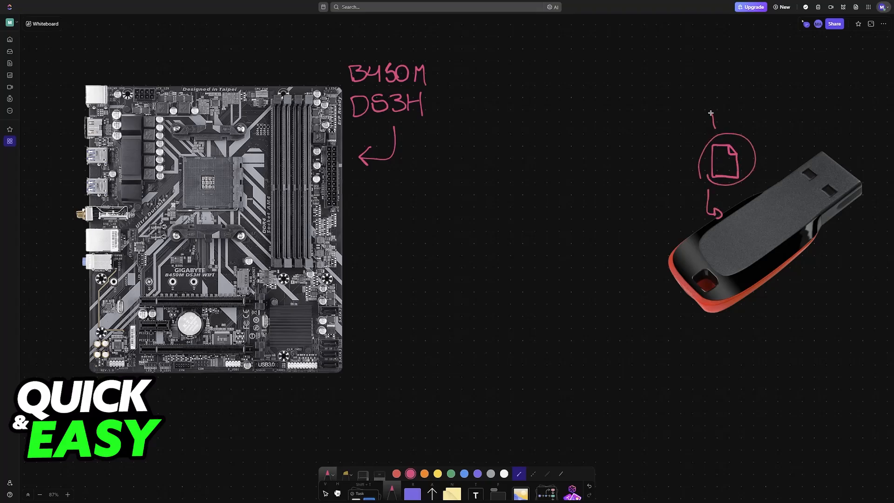
Add an underlined 'BIOS' label above the file sketch going into the USB drive.
{"action": "type", "text": "BIOS"}
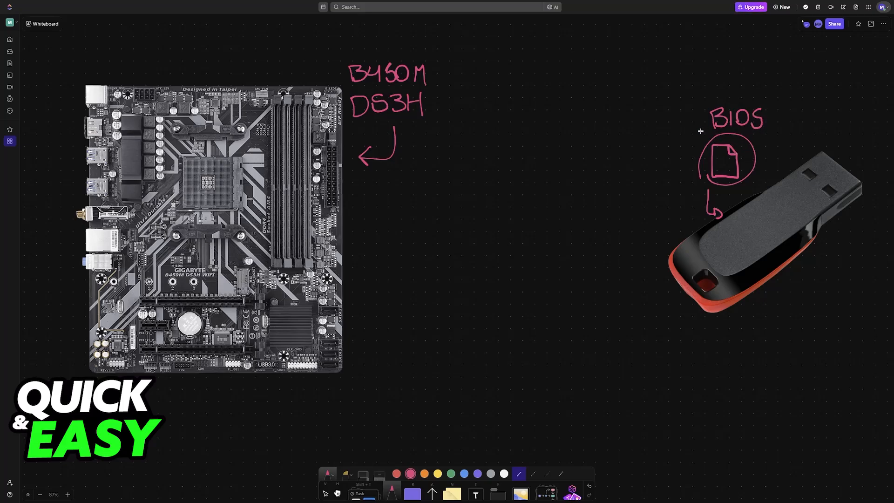
{"action": "left_click_drag", "start_coordinate": [699, 130], "coordinate": [767, 129]}
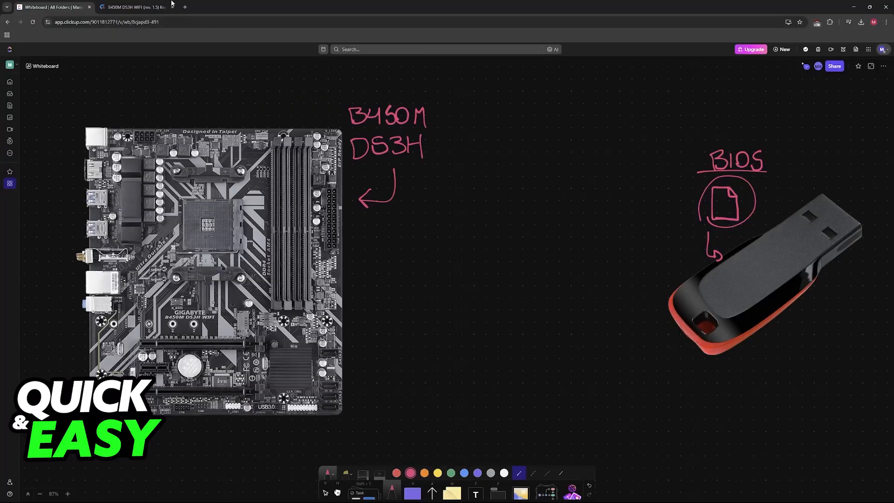
Search Gigabyte's site for 'B450M DS3H WIFI BIOS' and open the matching board suggestion.
{"action": "left_click", "coordinate": [134, 6]}
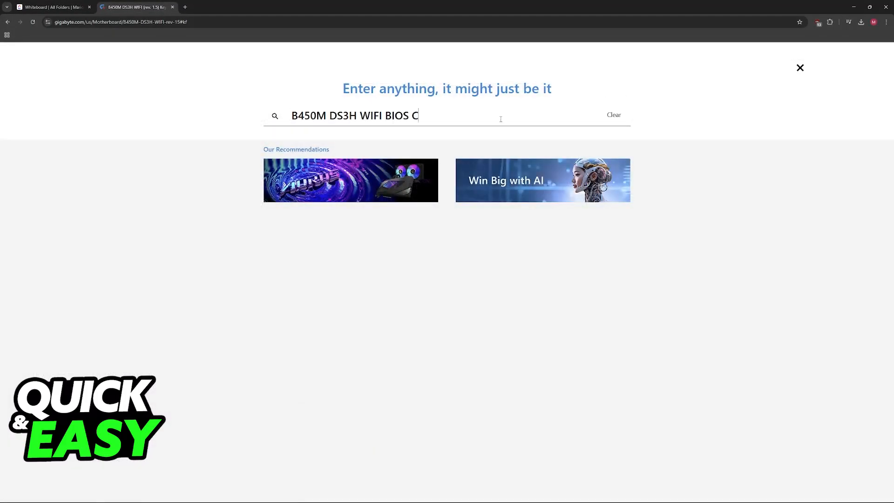
{"action": "key", "text": "Backspace"}
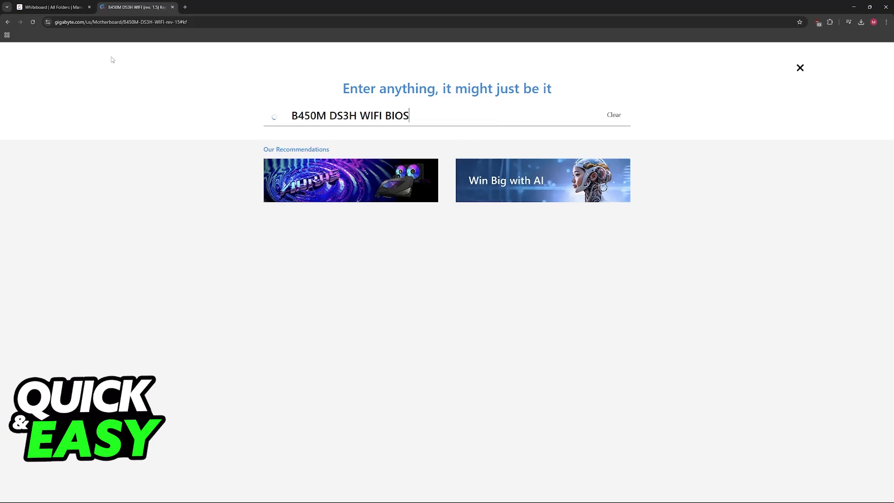
{"action": "double_click", "coordinate": [309, 115]}
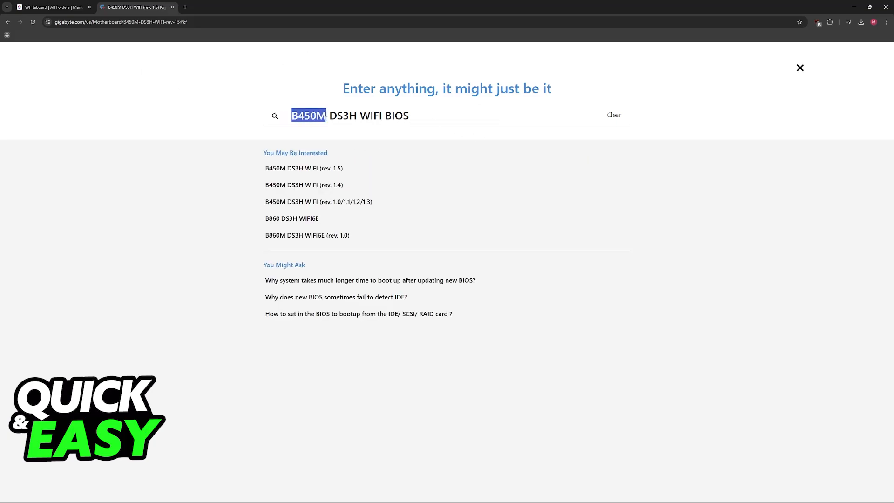
{"action": "double_click", "coordinate": [338, 115]}
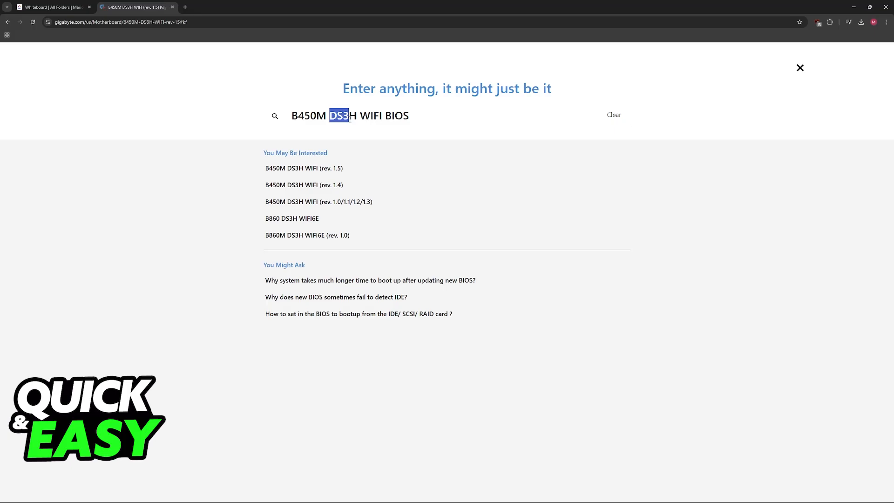
{"action": "mouse_move", "coordinate": [352, 187]}
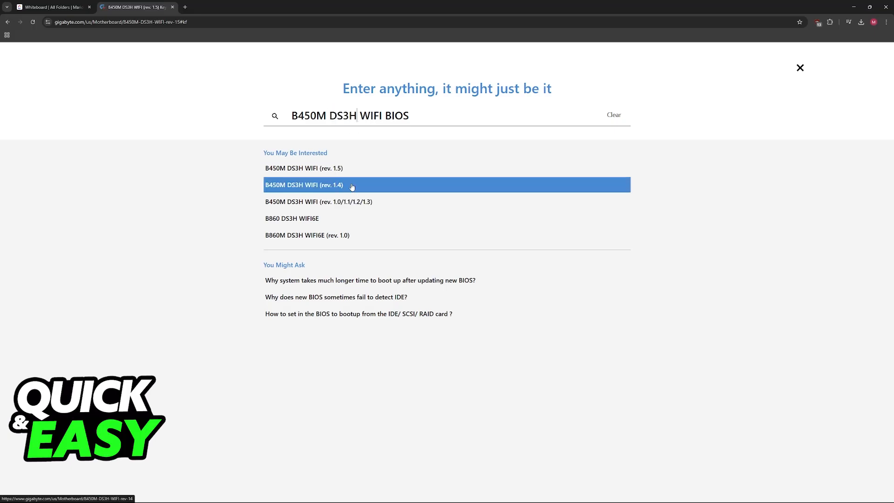
{"action": "left_click", "coordinate": [52, 7]}
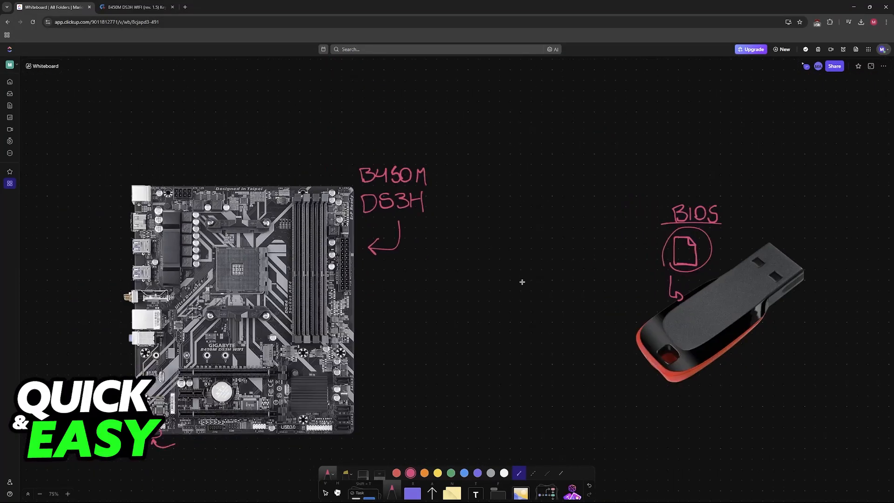
Return to the Gigabyte B450M DS3H WIFI (rev. 1.5) product page.
{"action": "left_click", "coordinate": [134, 7]}
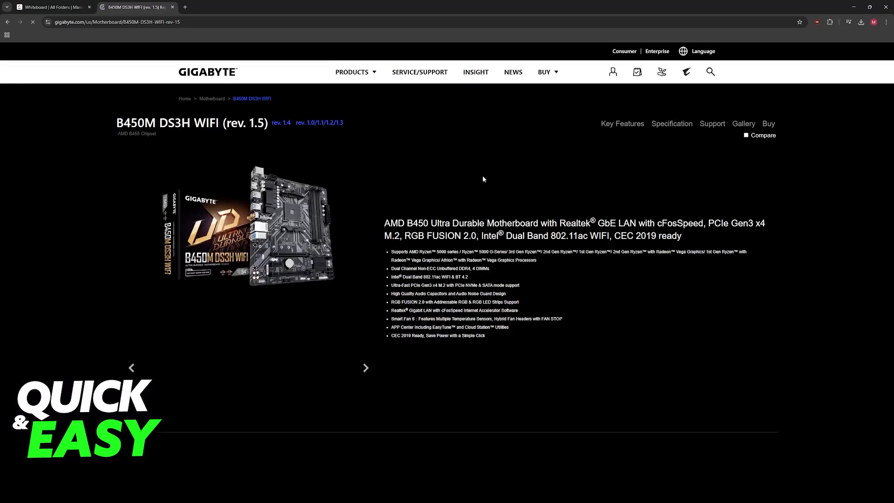
Download the F4d BIOS from the board's Support > BIOS downloads list.
{"action": "left_click", "coordinate": [708, 124]}
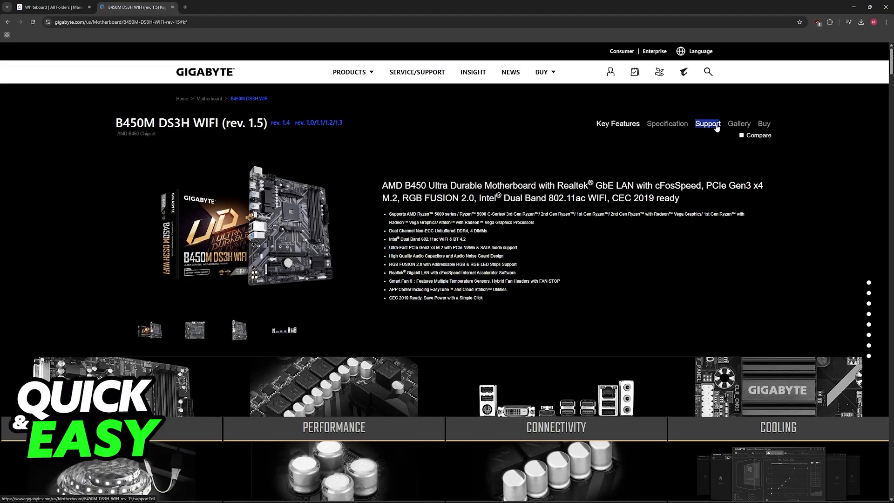
{"action": "left_click", "coordinate": [707, 123]}
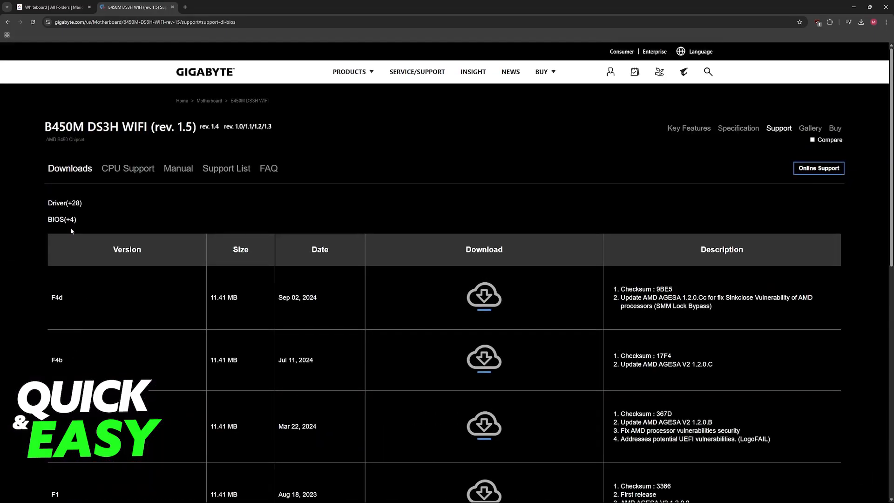
{"action": "scroll", "scroll_direction": "down", "scroll_amount": 3}
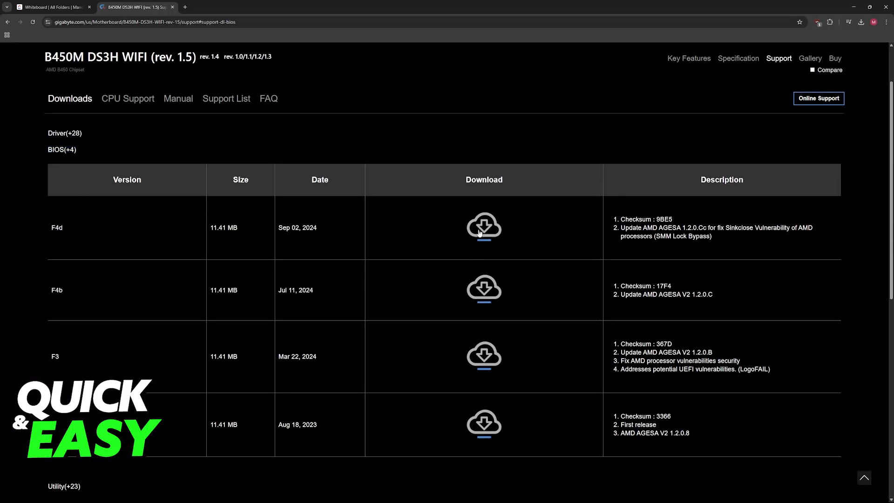
{"action": "left_click", "coordinate": [51, 7]}
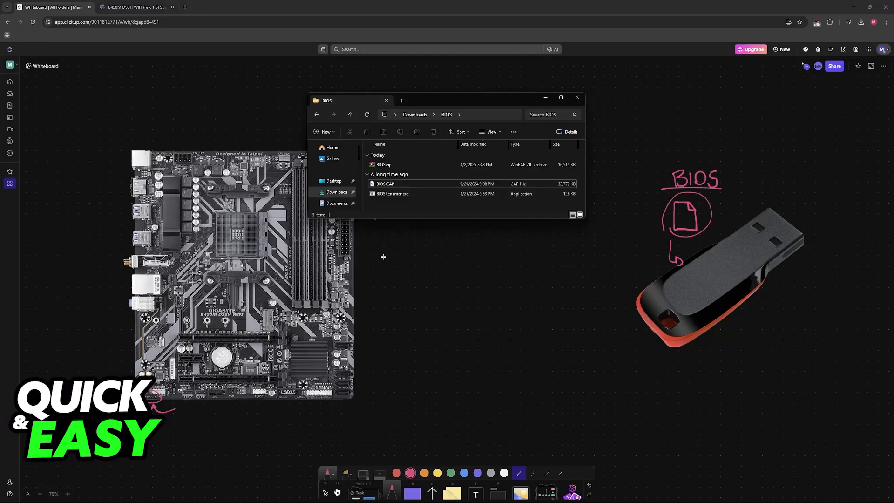
Select BIOS.zip in Downloads > BIOS and extract it from the right-click menu.
{"action": "left_click", "coordinate": [383, 165]}
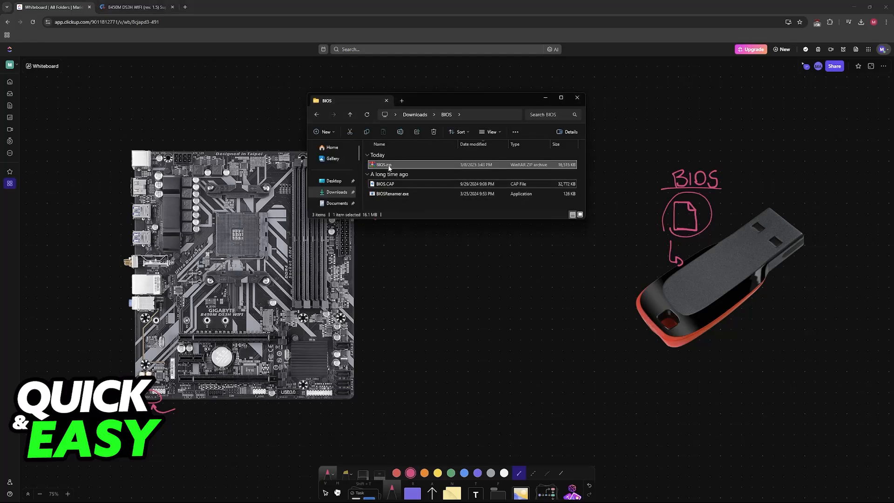
{"action": "right_click", "coordinate": [383, 164]}
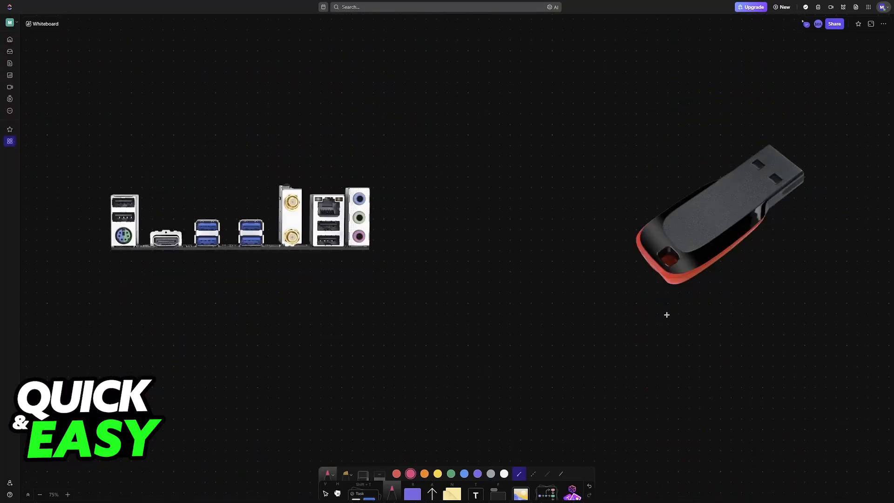
Pan the whiteboard to the rear I/O panel image beside the USB stick.
{"action": "left_click_drag", "start_coordinate": [664, 279], "coordinate": [276, 274]}
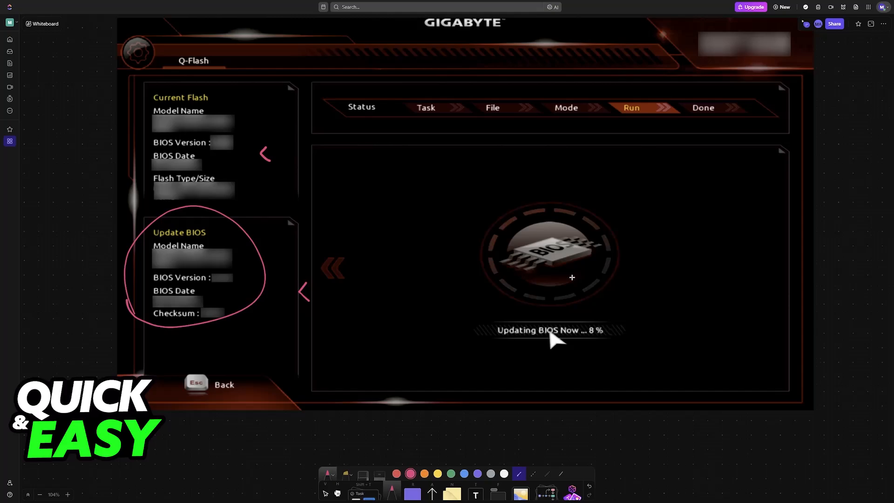
Underline the 'Updating BIOS Now' 8% message on the Q-Flash screenshot.
{"action": "left_click_drag", "start_coordinate": [499, 353], "coordinate": [602, 350]}
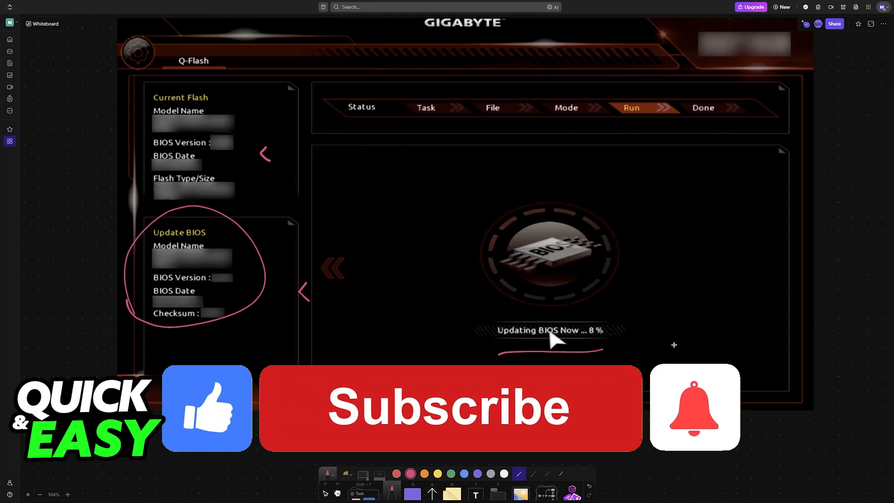
{"action": "left_click", "coordinate": [450, 407]}
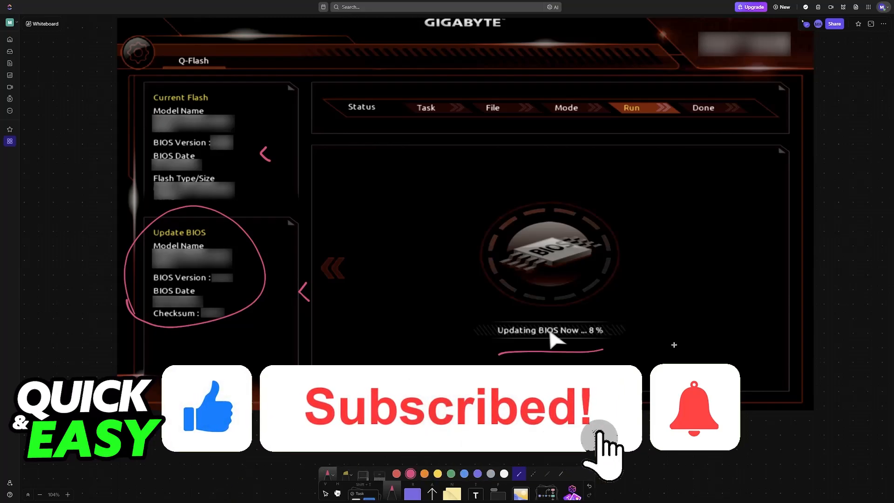
{"action": "left_click", "coordinate": [693, 407]}
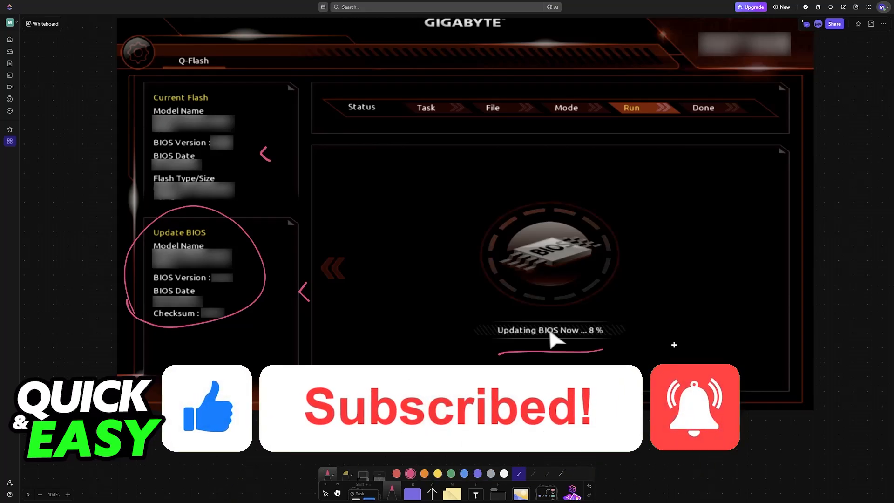